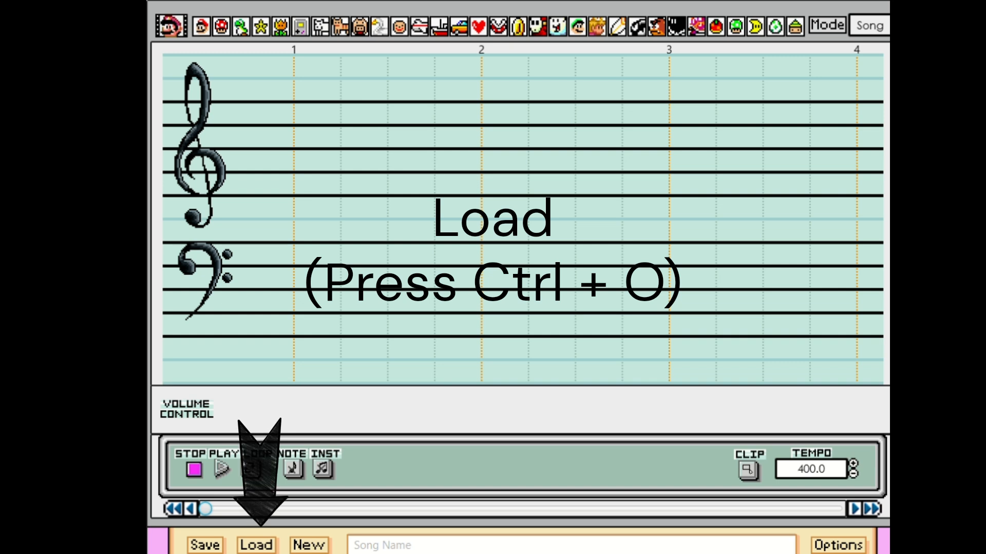
mouse_move(306, 544)
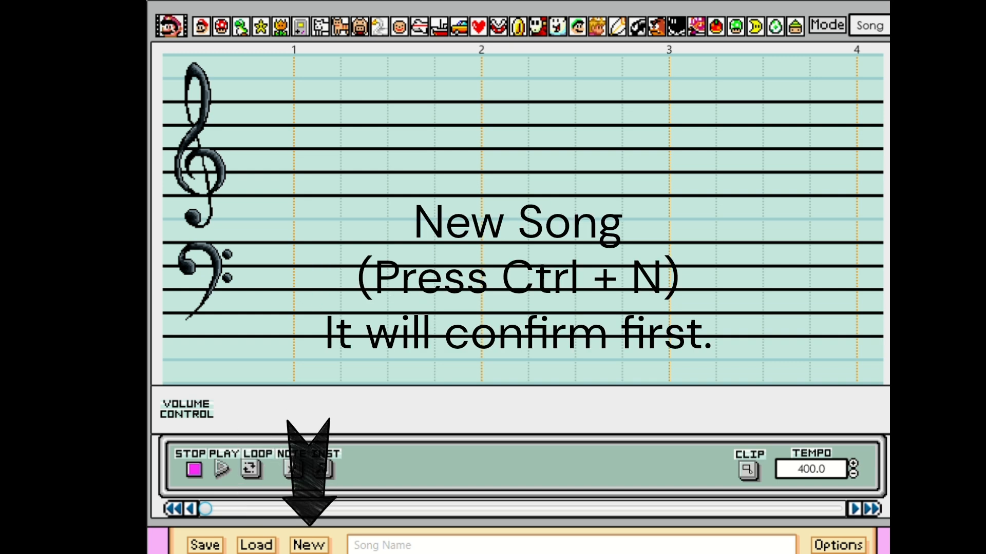